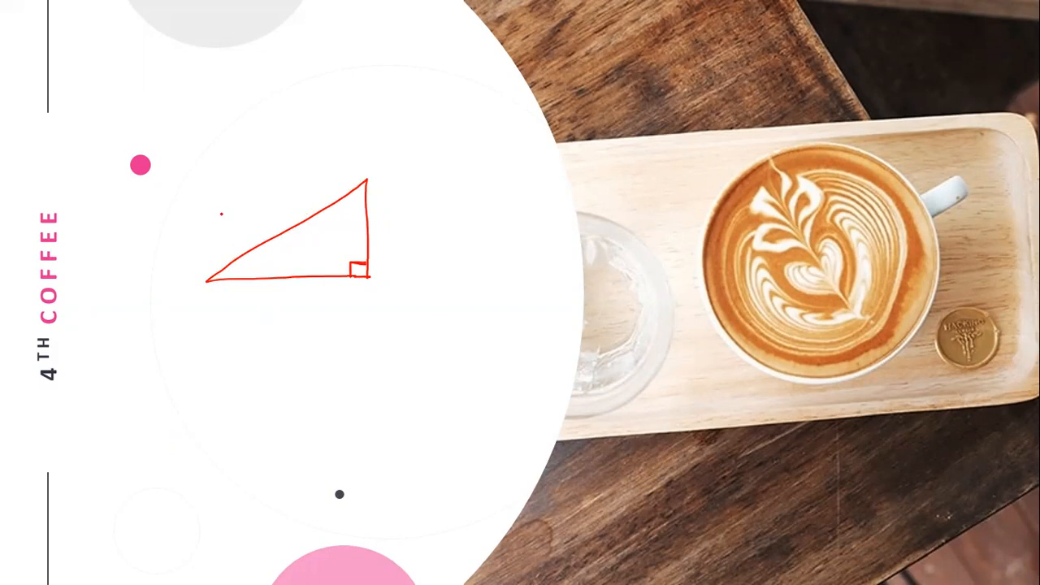
Step: Handwrite 'hypotenuse' in red along the slanted long side of the triangle
{"action": "left_click_drag", "start_coordinate": [213, 220], "coordinate": [230, 211]}
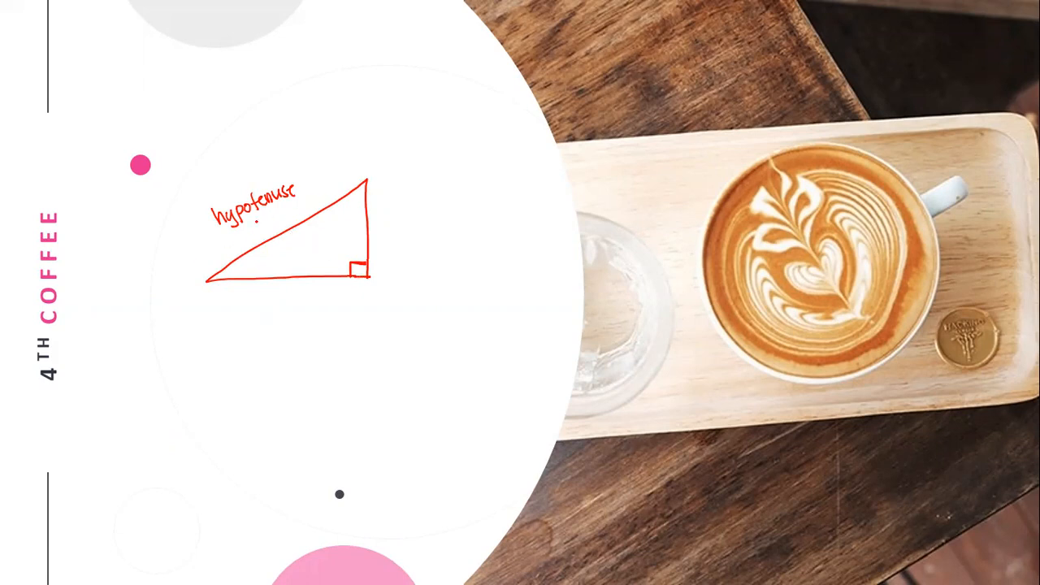
{"action": "mouse_move", "coordinate": [532, 74]}
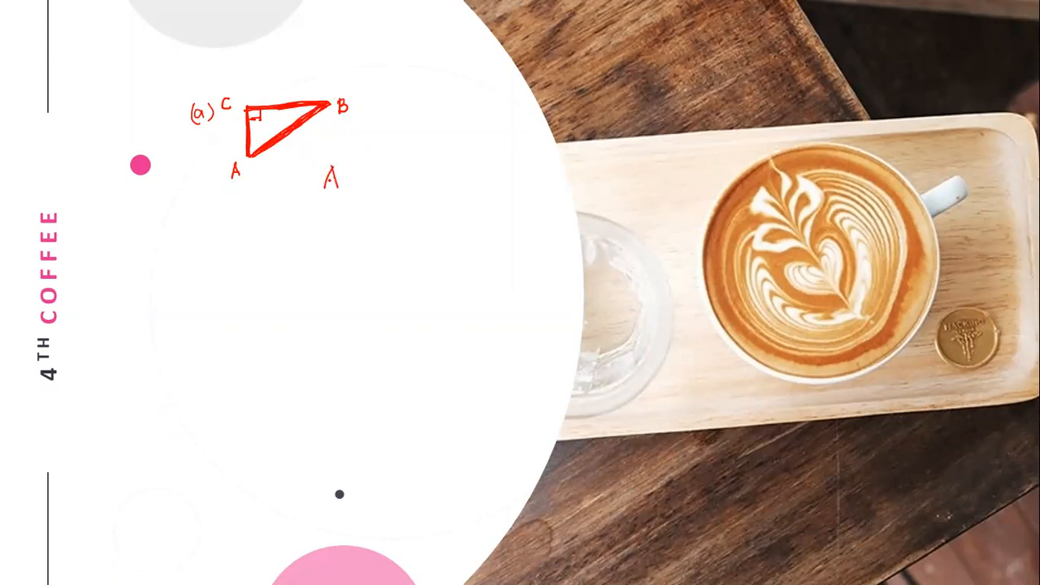
Step: Label triangle (a)'s side AB and handwrite 'hypotenuse' above it
{"action": "type", "text": "AB"}
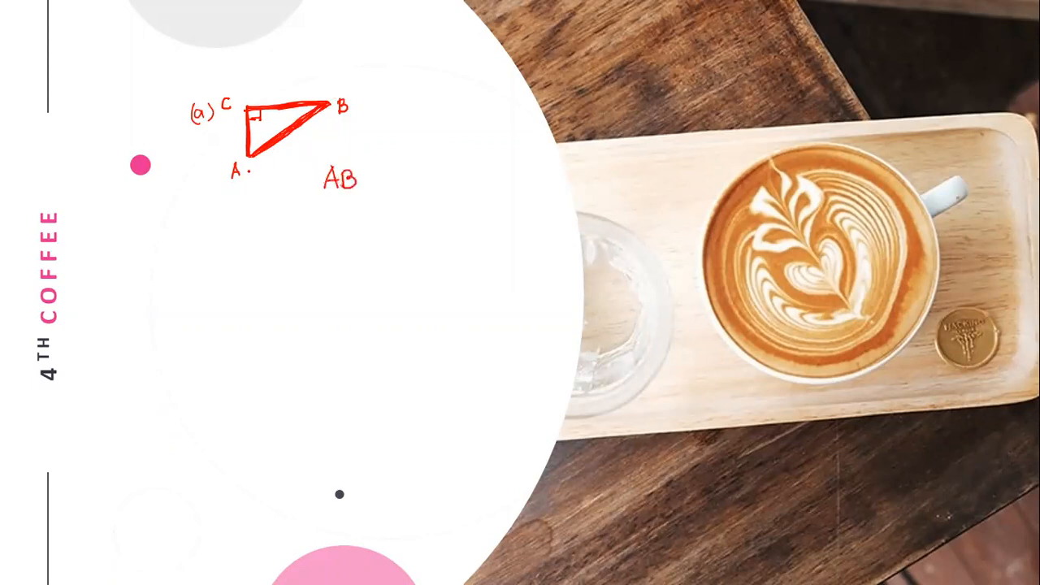
{"action": "left_click_drag", "start_coordinate": [250, 173], "coordinate": [273, 166]}
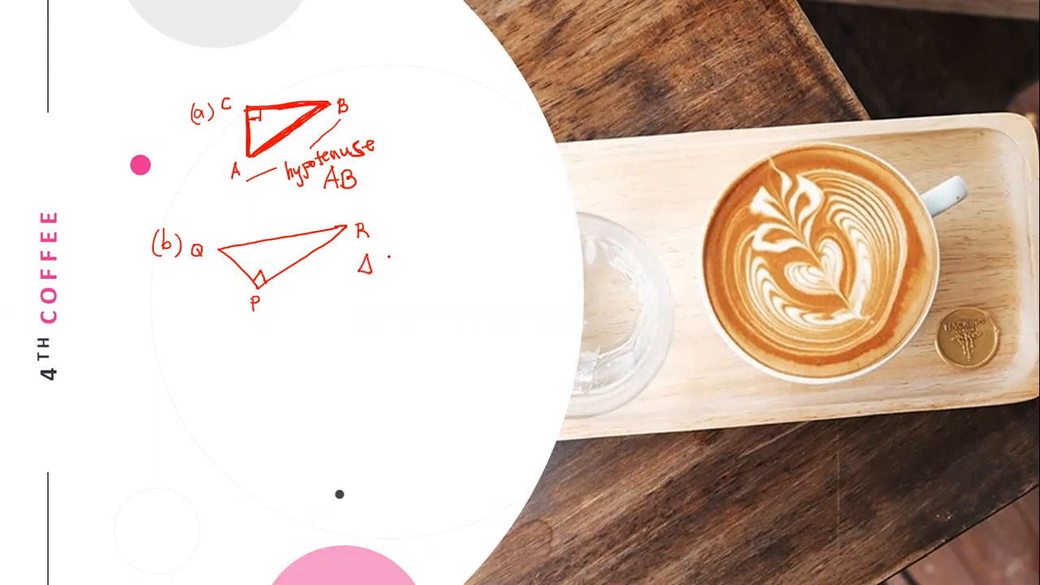
Step: Write 'Δ QPR' beside triangle (b) and state its hypotenuse is QR
{"action": "type", "text": "QPF"}
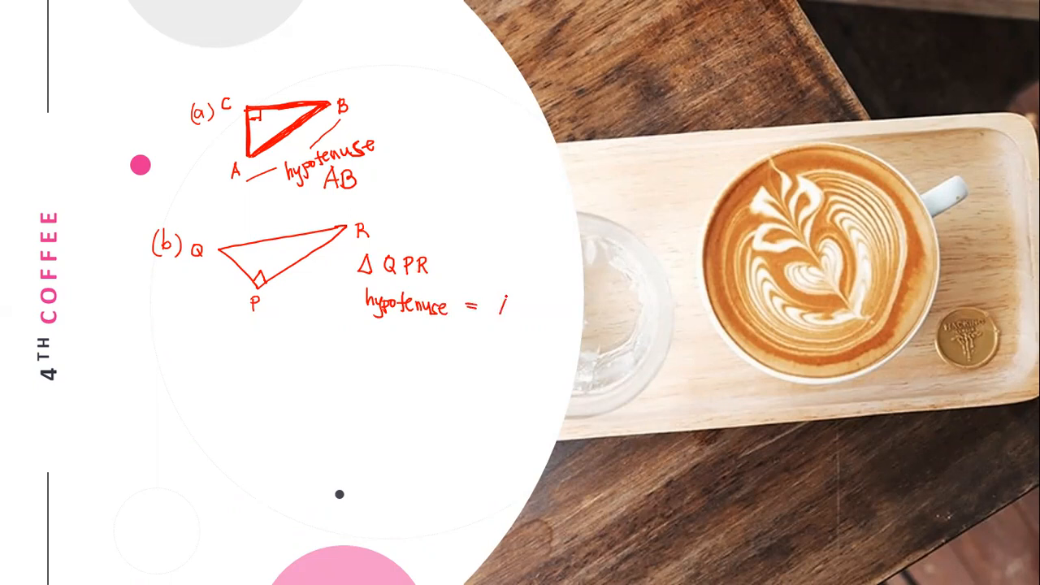
{"action": "type", "text": "R"}
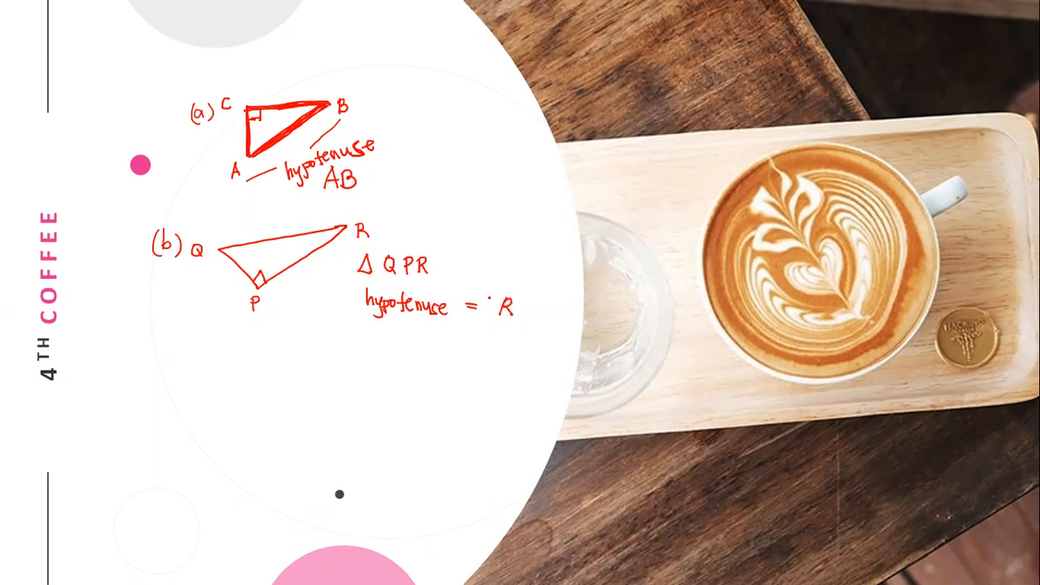
{"action": "type", "text": "Q"}
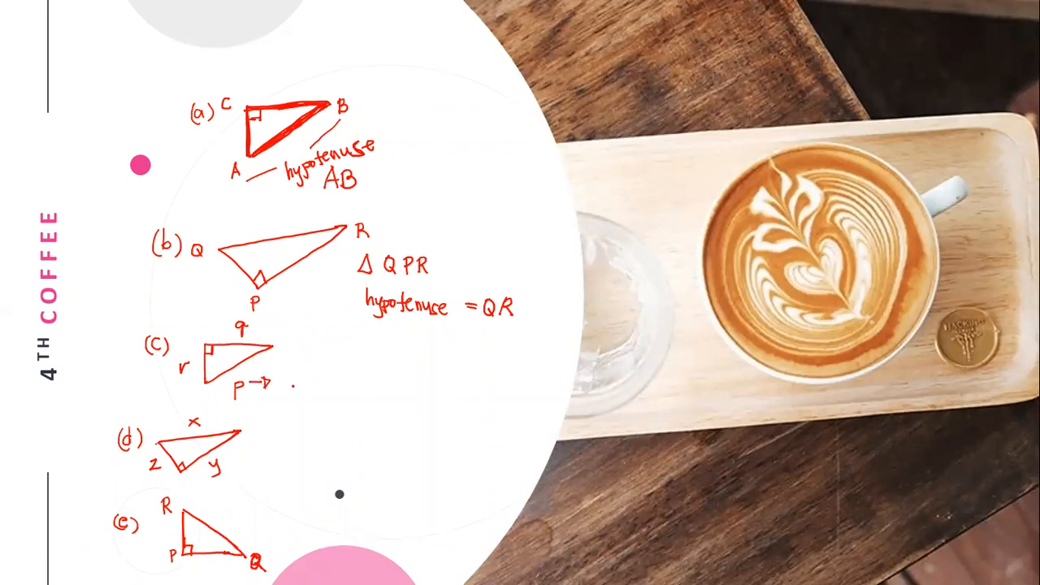
Step: Write 'hyp' beside triangle (c), then arrow side x of (d) and start 'hypo.'
{"action": "type", "text": "hypotenuse"}
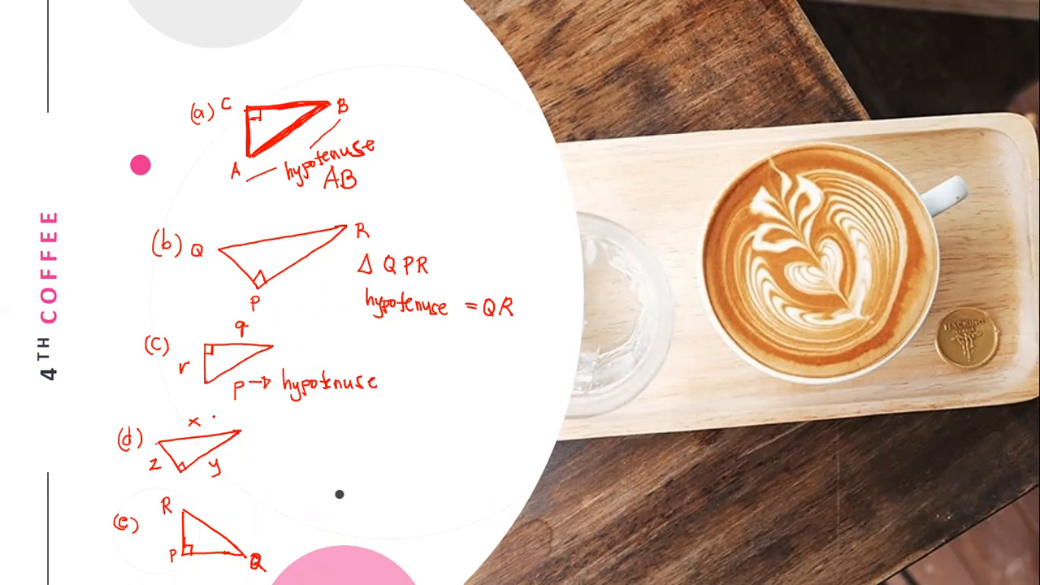
{"action": "left_click_drag", "start_coordinate": [212, 419], "coordinate": [273, 416]}
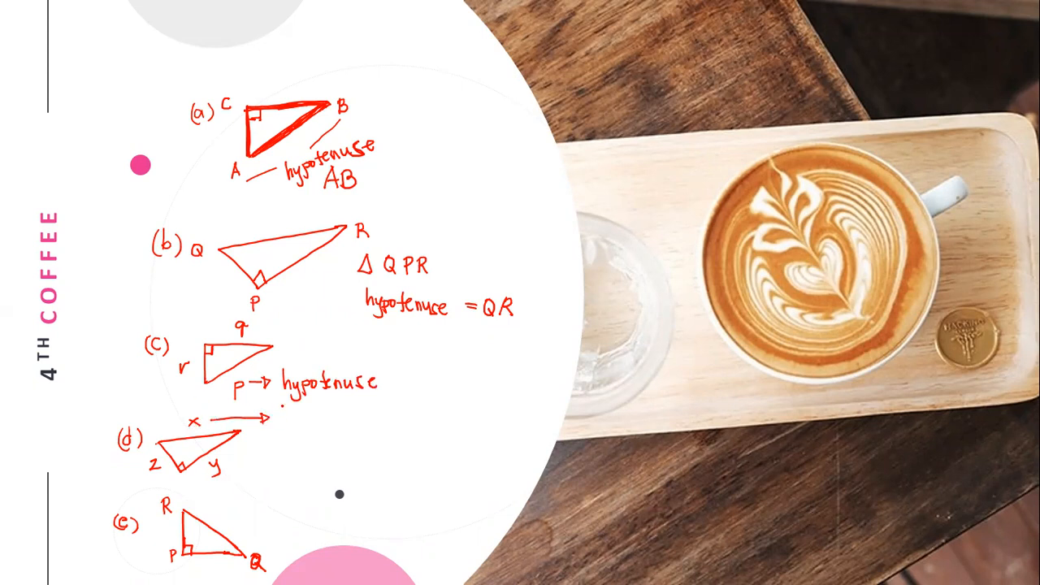
{"action": "type", "text": "hypo.l"}
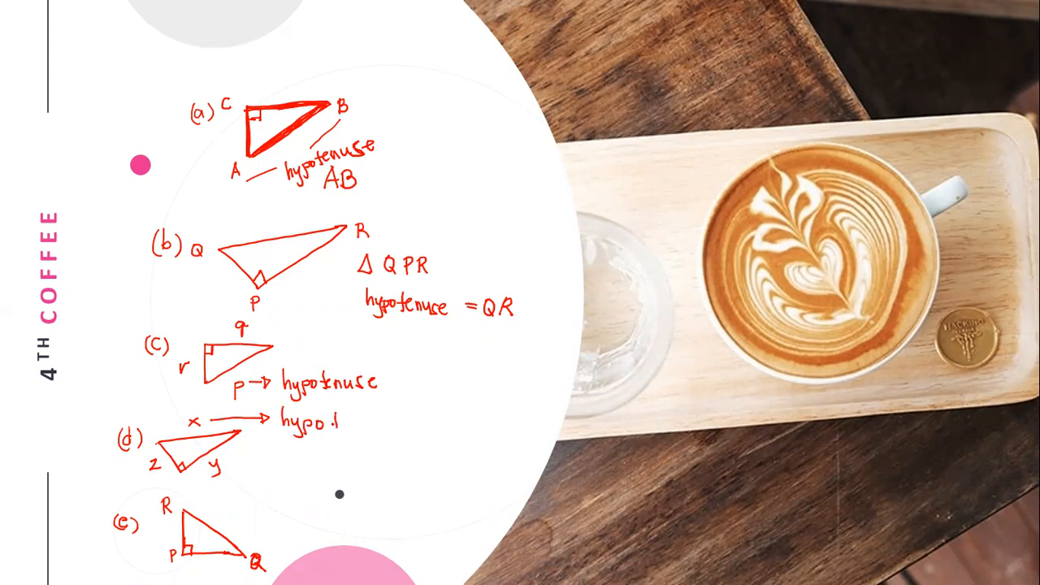